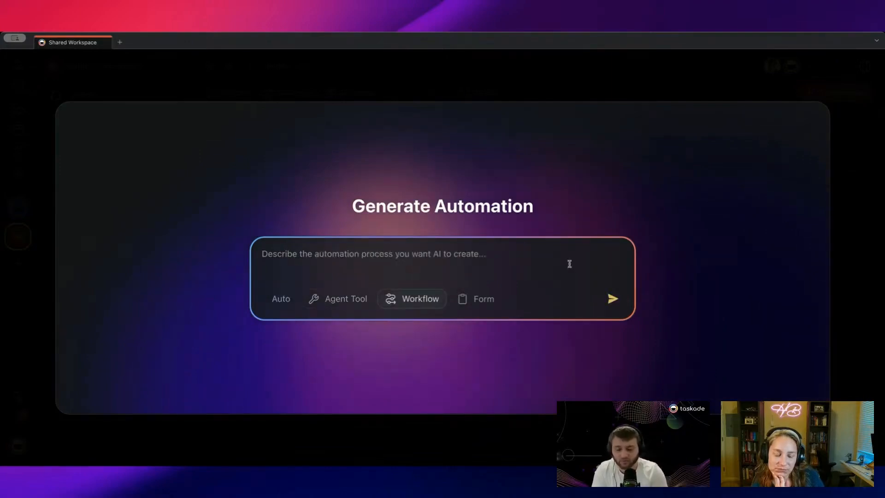
Step: Generate an automation that sends a Slack notification when a task is completed
{"action": "type", "text": "When a task is completed send me a message on slack"}
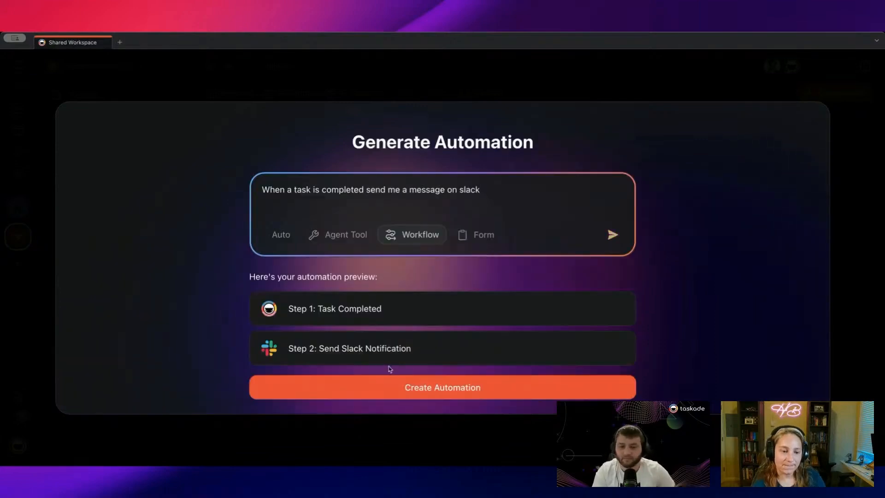
{"action": "left_click", "coordinate": [442, 387]}
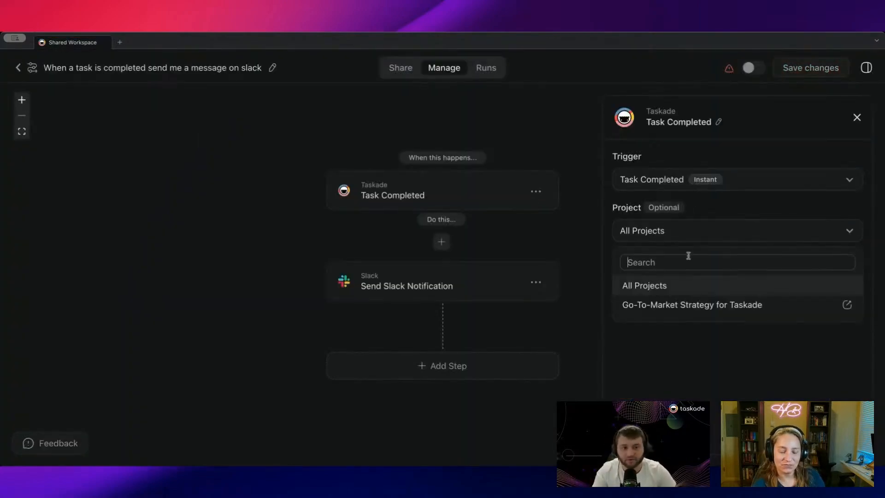
Step: Limit the trigger to the Go-To-Market Strategy for Taskade project, view the Slack step, then exit
{"action": "left_click", "coordinate": [691, 305]}
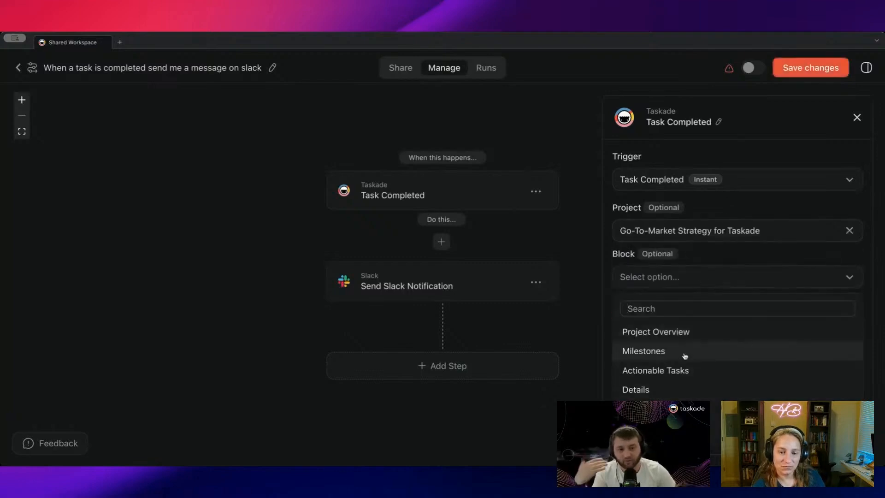
{"action": "left_click", "coordinate": [406, 286]}
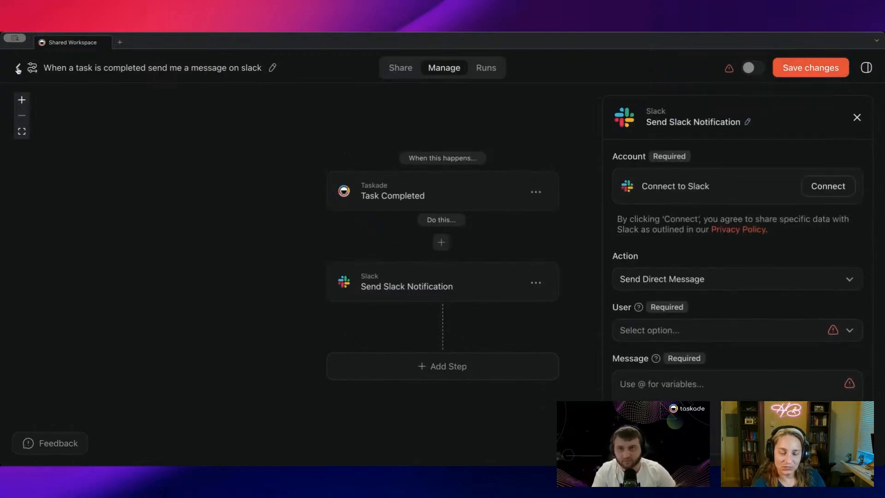
{"action": "left_click", "coordinate": [17, 68]}
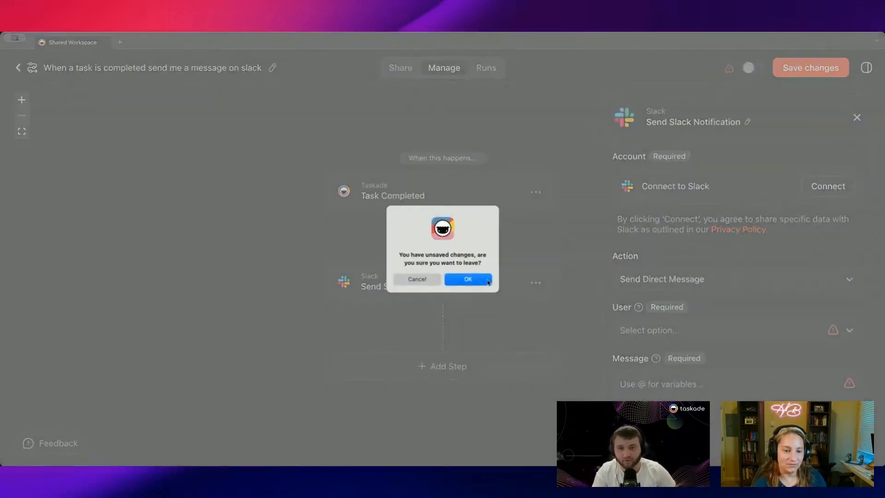
Step: Leave the editor without saving and open the new-automation template gallery
{"action": "left_click", "coordinate": [467, 278]}
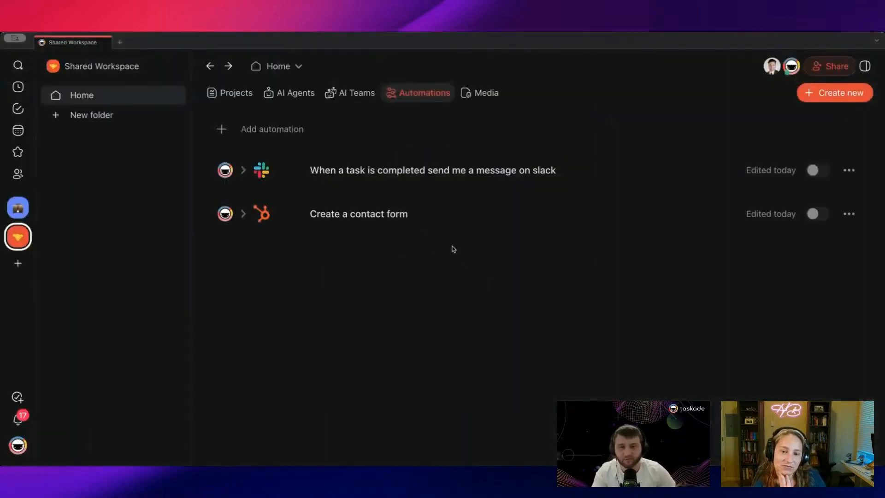
{"action": "mouse_move", "coordinate": [535, 291]}
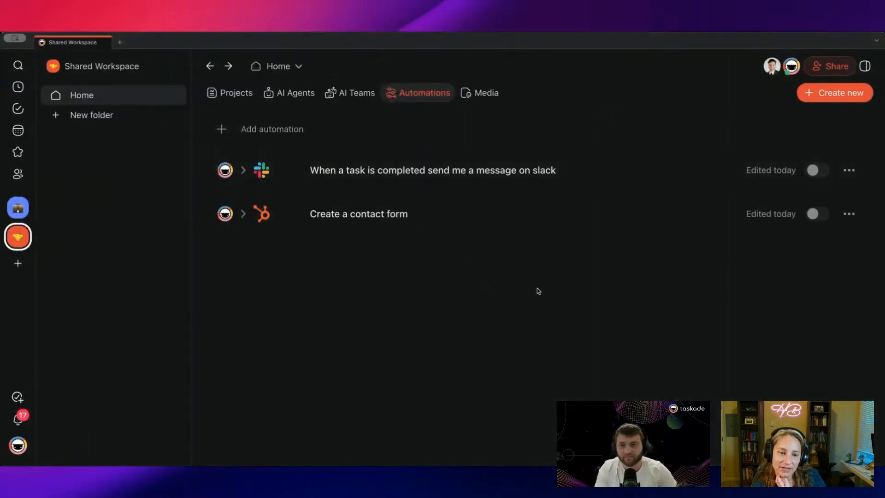
{"action": "mouse_move", "coordinate": [495, 314]}
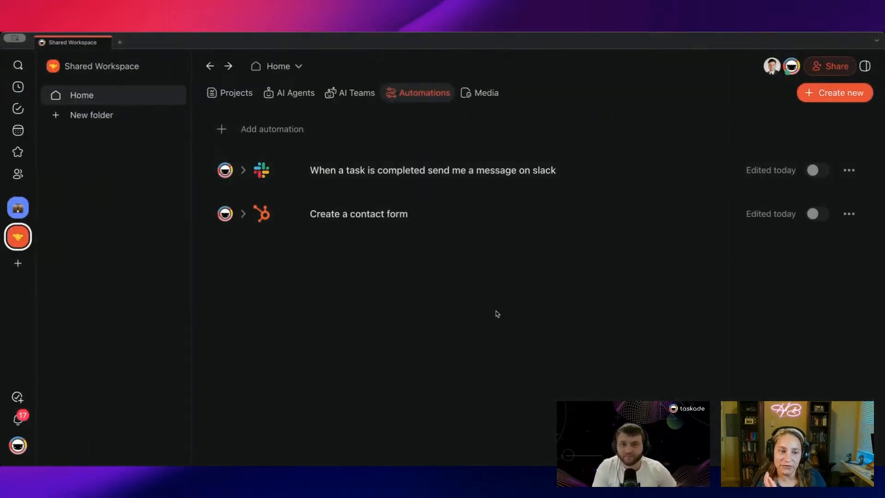
{"action": "mouse_move", "coordinate": [489, 303]}
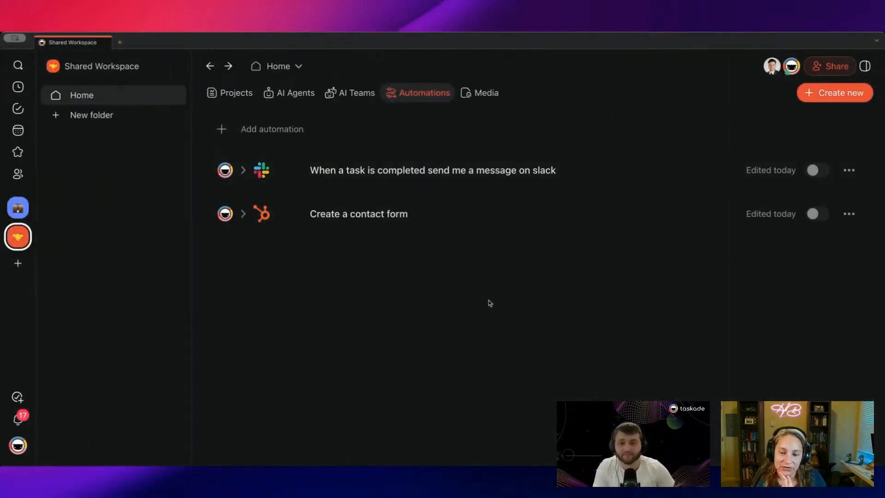
{"action": "mouse_move", "coordinate": [485, 324]}
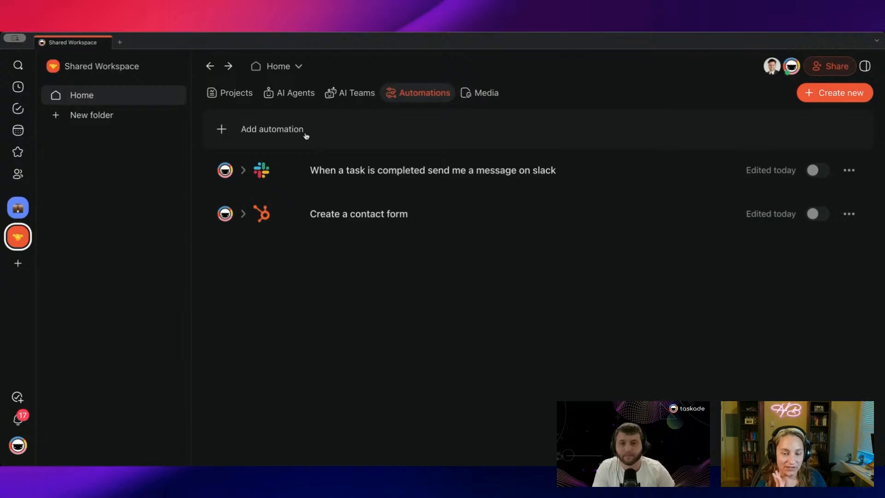
{"action": "mouse_move", "coordinate": [331, 131]}
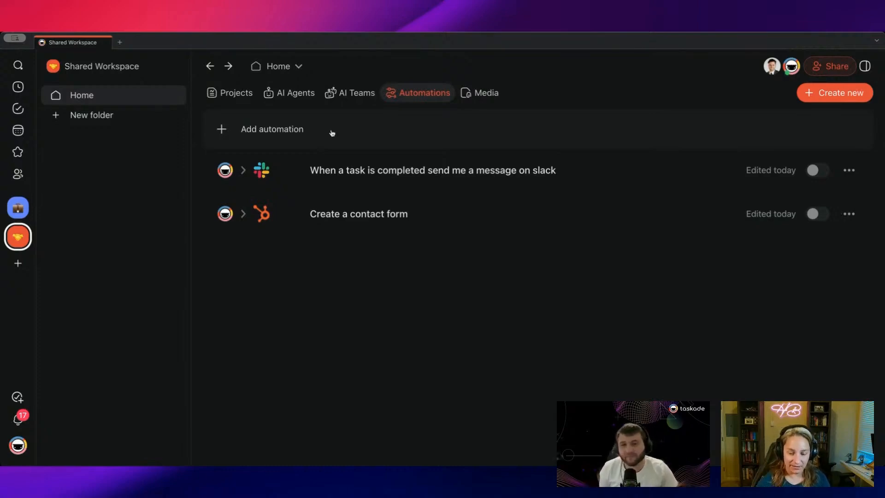
{"action": "left_click", "coordinate": [271, 128]}
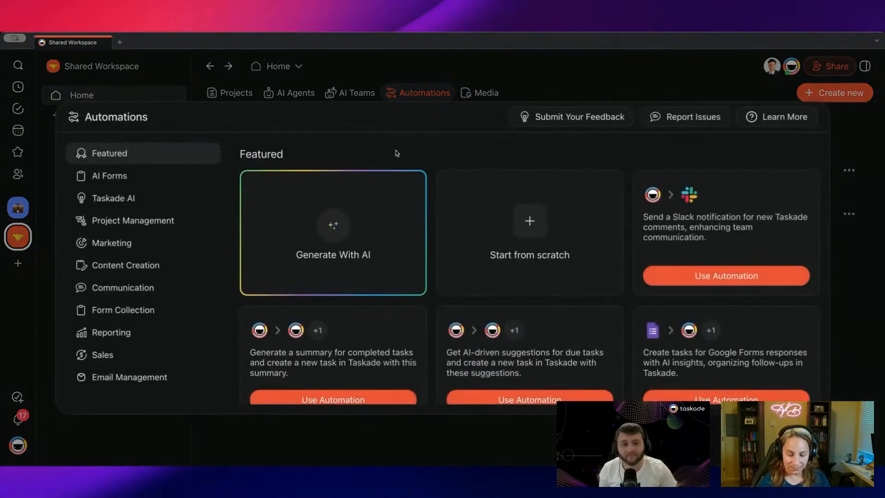
Step: Choose Generate With AI, then Agent Tool, to reach the Go-To-Market Strategy Agent's tools
{"action": "left_click", "coordinate": [332, 232]}
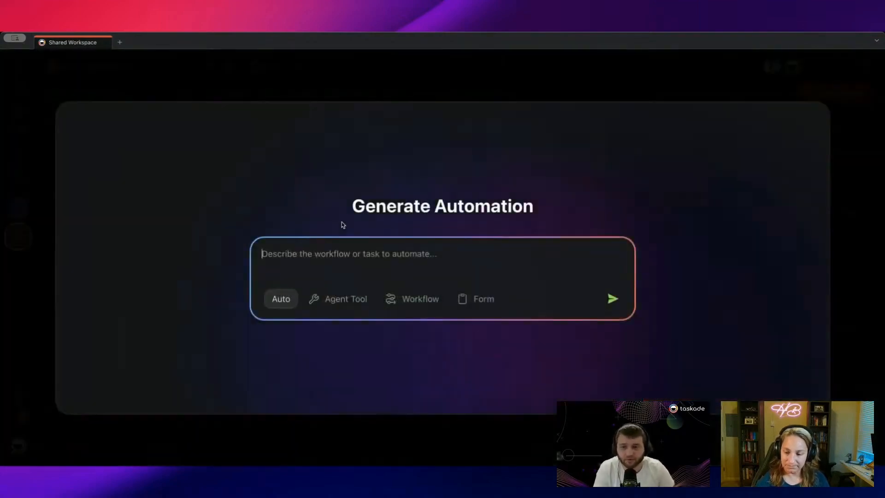
{"action": "left_click", "coordinate": [337, 298]}
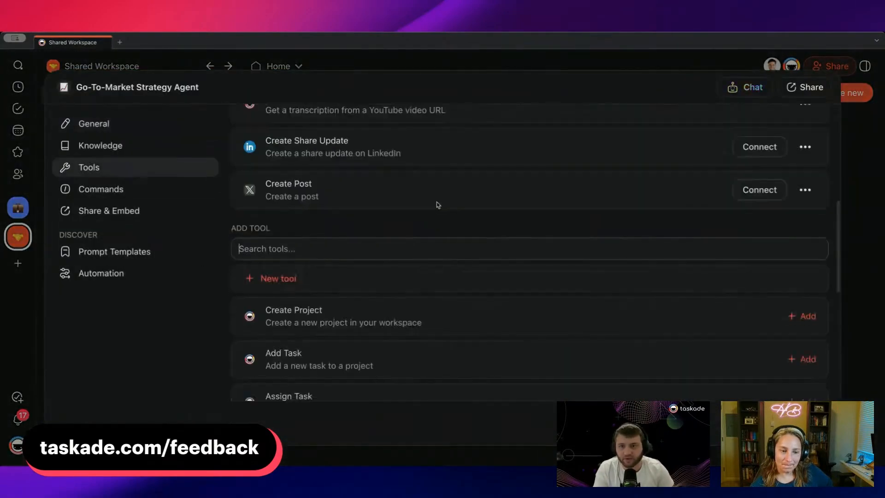
Step: Scroll the agent's tool list to create a new Agent Tool automation
{"action": "scroll", "scroll_direction": "down", "scroll_amount": 3}
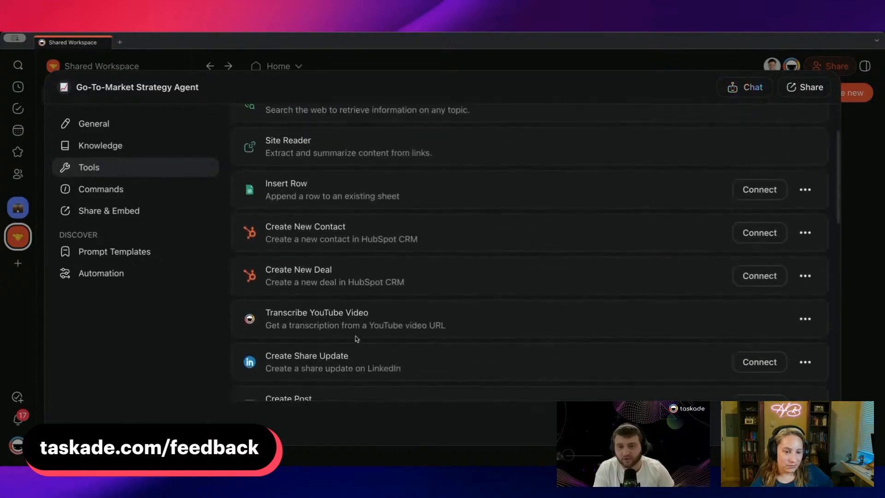
{"action": "scroll", "scroll_direction": "down", "scroll_amount": 3}
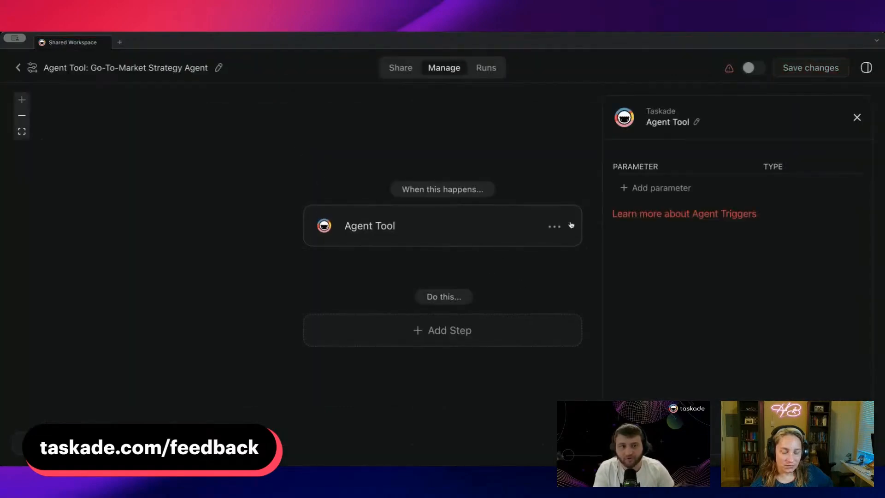
Step: Add a youTubeURL parameter and an Ask AI step prompting a 10-pointer video summary
{"action": "type", "text": "you"}
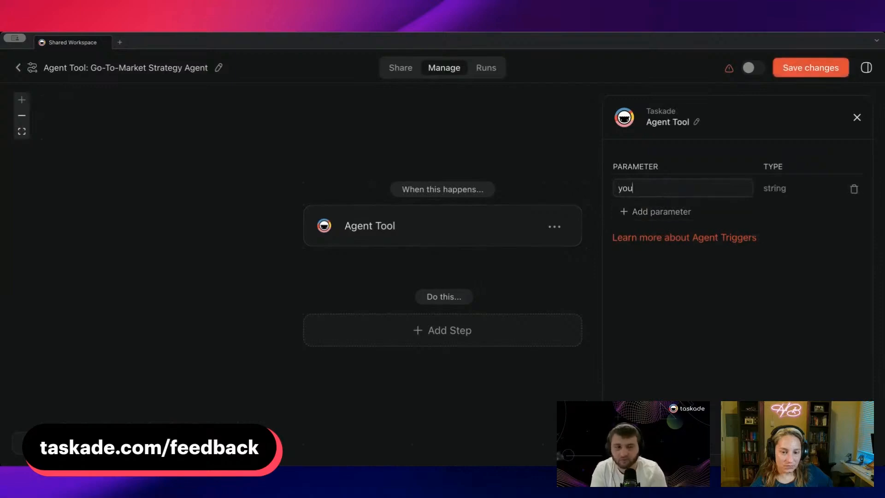
{"action": "type", "text": "t"}
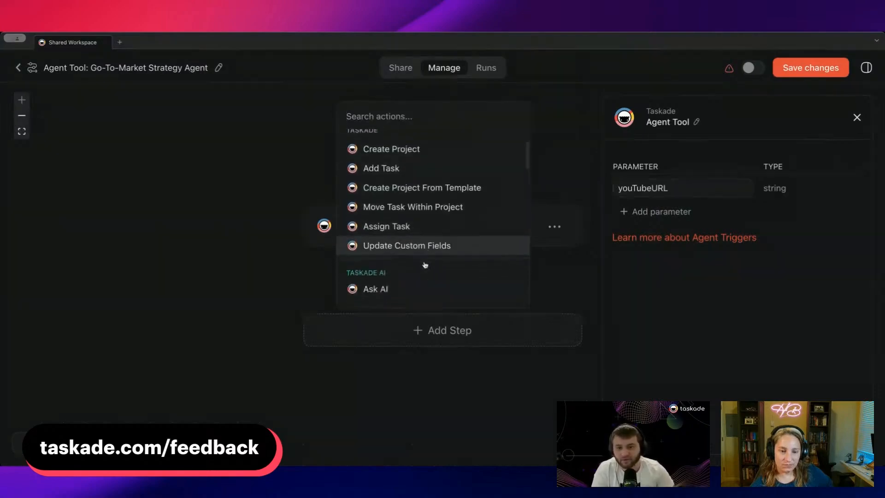
{"action": "left_click", "coordinate": [375, 288]}
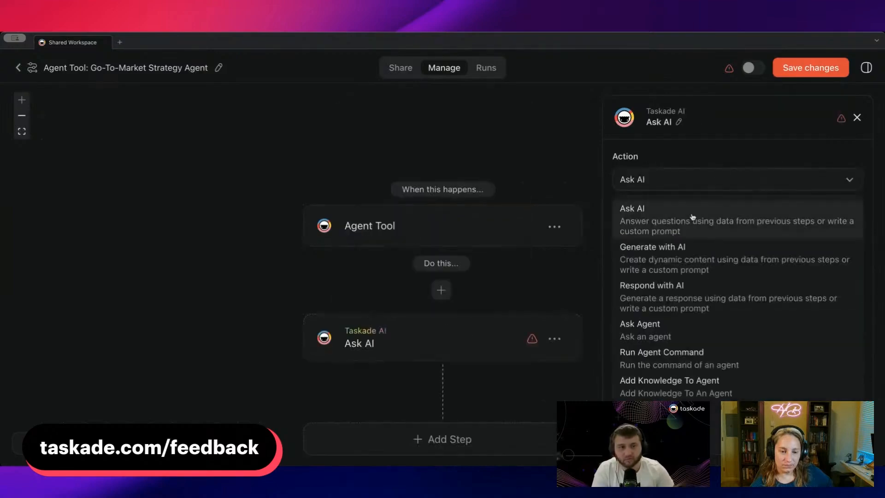
{"action": "left_click", "coordinate": [631, 219]}
{"action": "type", "text": "@"}
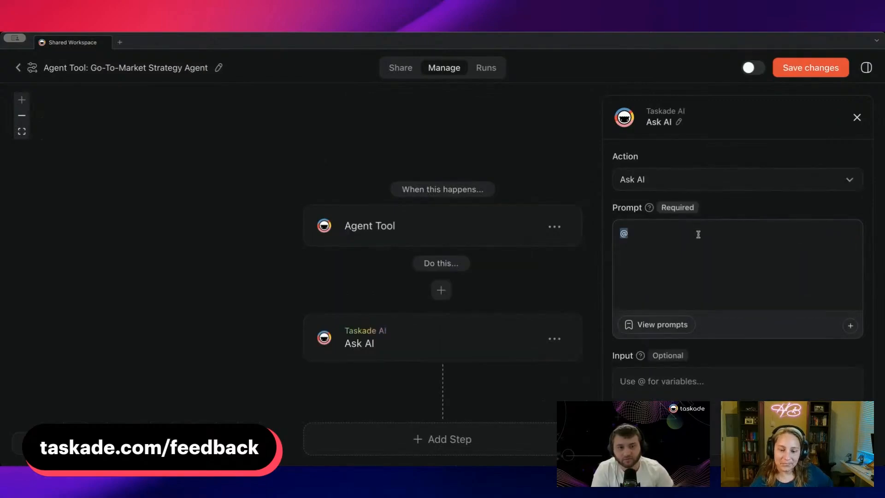
{"action": "type", "text": "Summarize the YouTube Video and give me 10 pointers"}
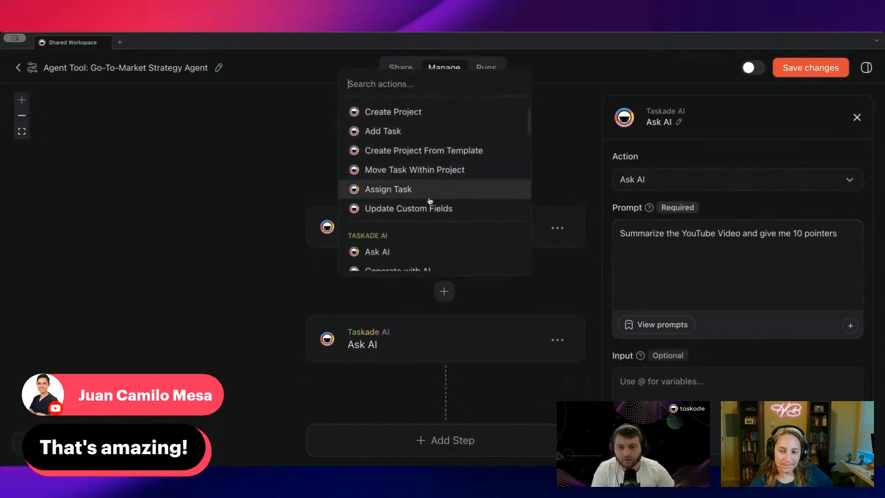
Step: Insert Transcribe YouTube Video before Ask AI, feed its Content to Ask AI, and add Create Project
{"action": "scroll", "scroll_direction": "down", "scroll_amount": 3}
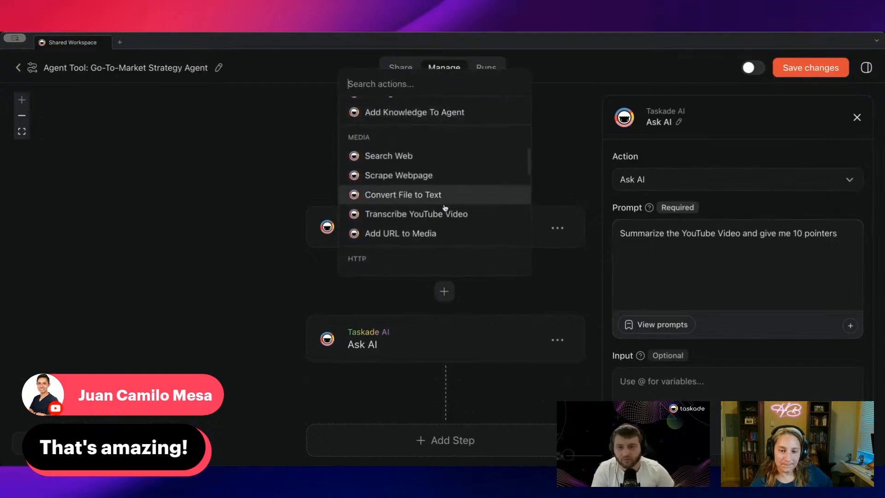
{"action": "left_click", "coordinate": [415, 214]}
{"action": "type", "text": "@"}
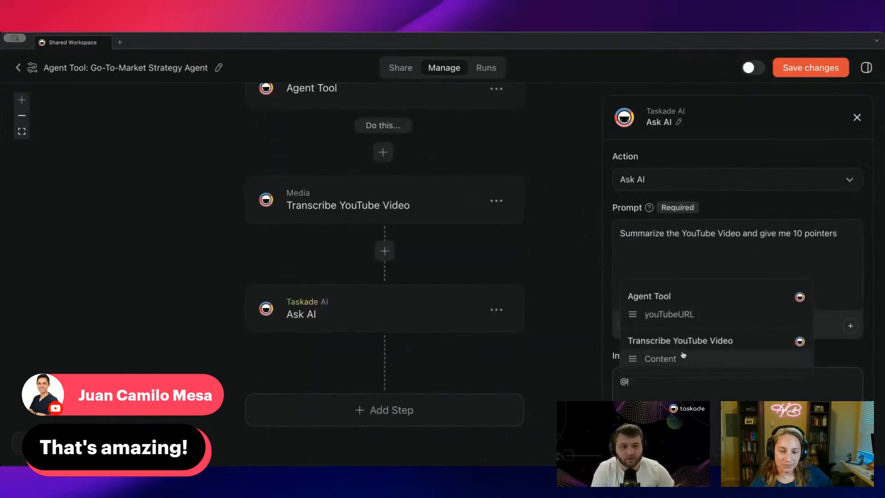
{"action": "left_click", "coordinate": [658, 358]}
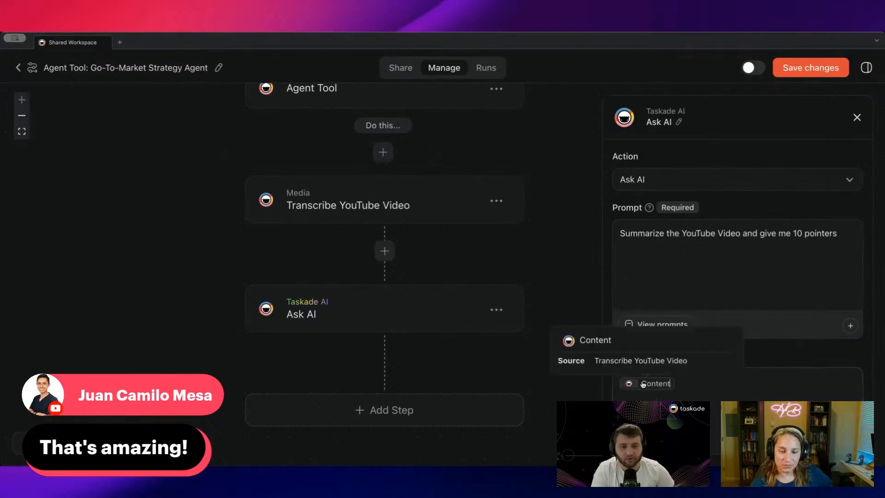
{"action": "left_click", "coordinate": [382, 151]}
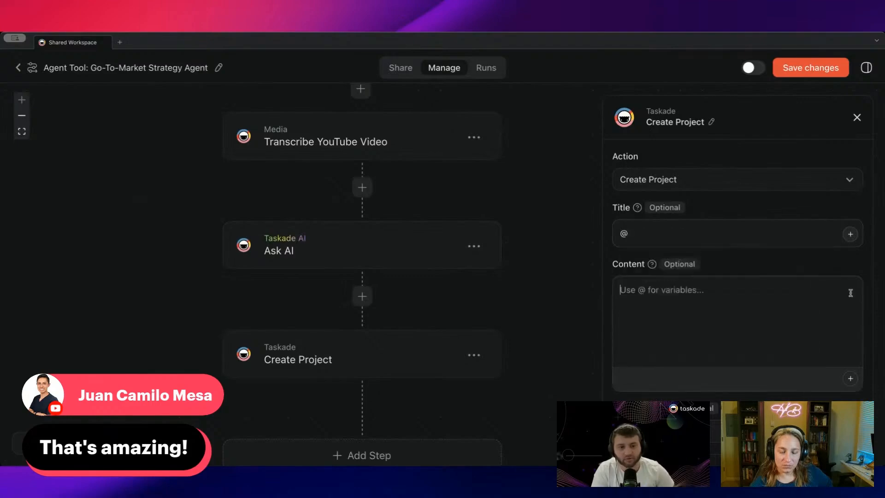
Step: Title the Create Project step 'New Pointers' and set its content to the Ask AI Result
{"action": "type", "text": "New Pointers"}
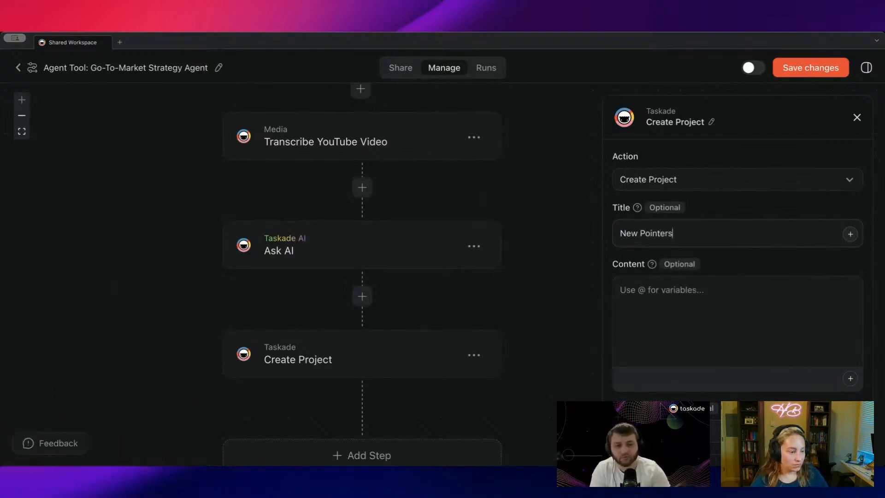
{"action": "type", "text": "@"}
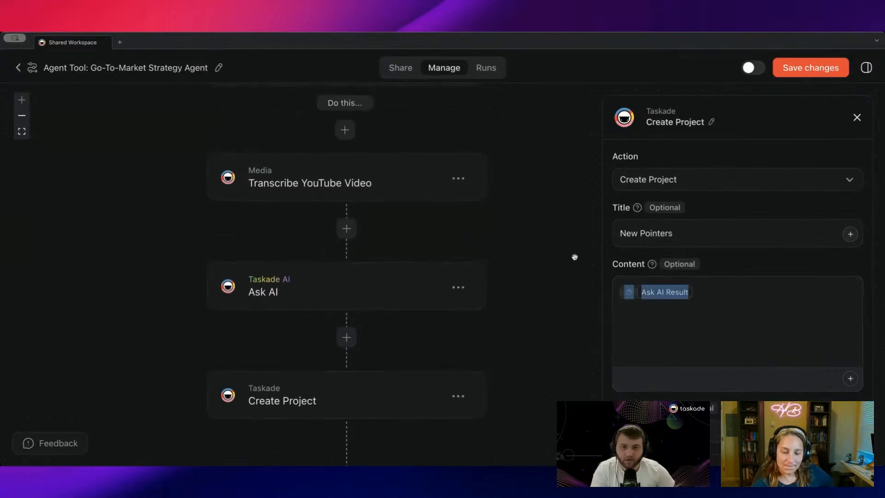
{"action": "scroll", "scroll_direction": "down", "scroll_amount": 3}
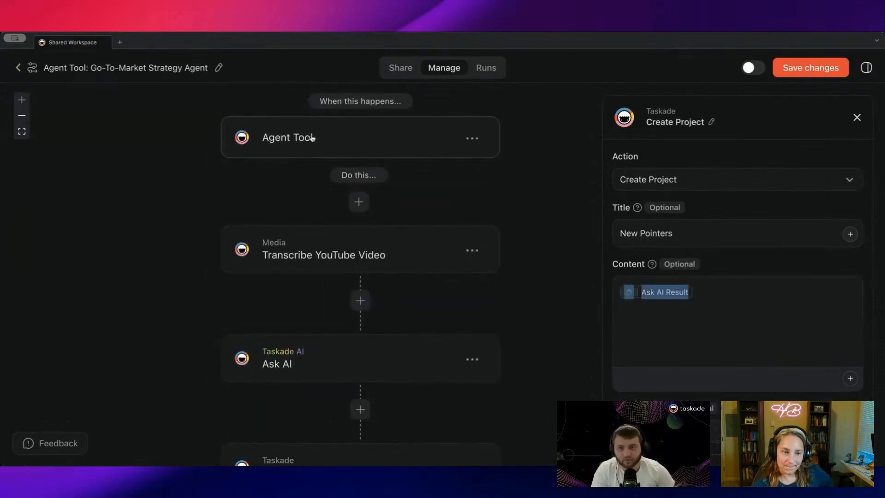
Step: Open the Transcribe YouTube Video step to confirm it uses the youTubeURL parameter
{"action": "scroll", "scroll_direction": "down", "scroll_amount": 3}
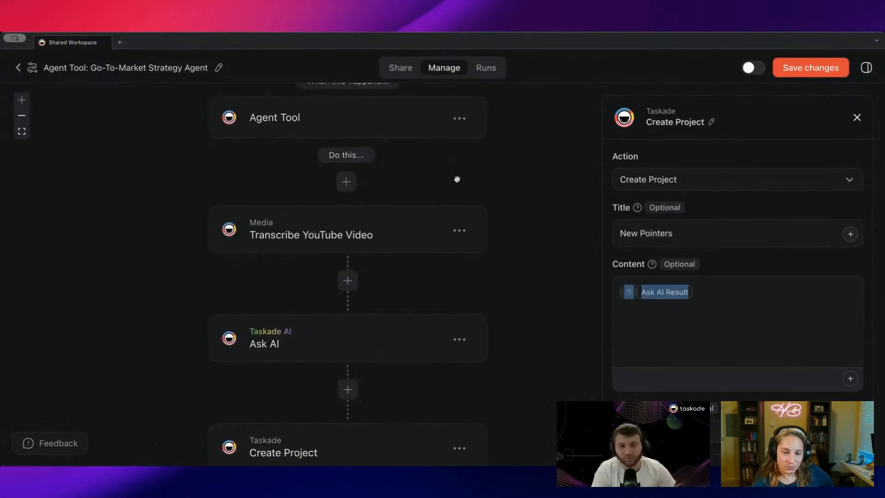
{"action": "mouse_move", "coordinate": [454, 176]}
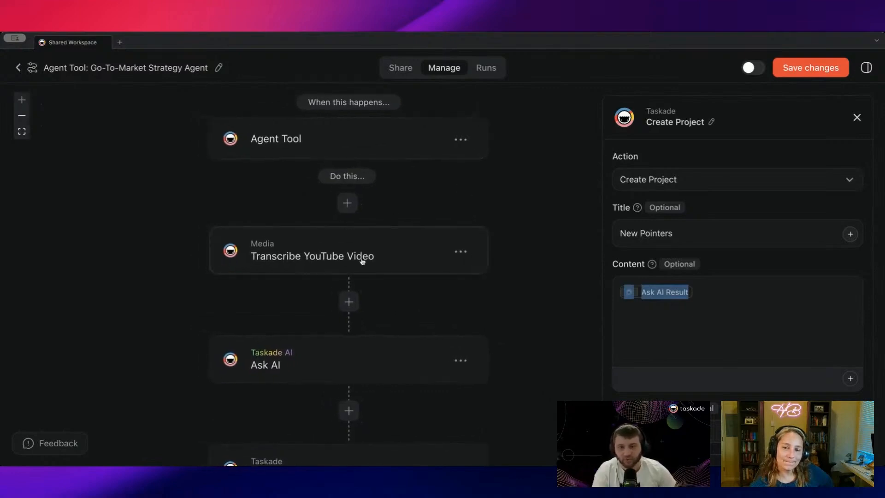
{"action": "left_click", "coordinate": [312, 256]}
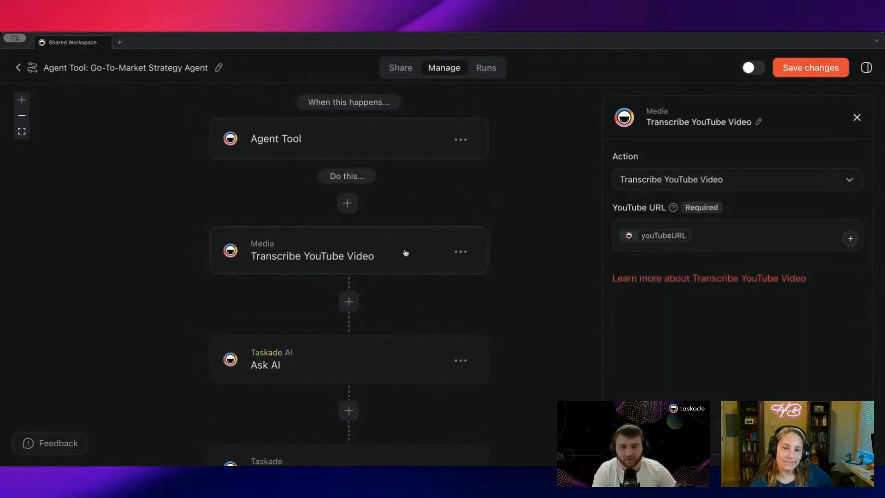